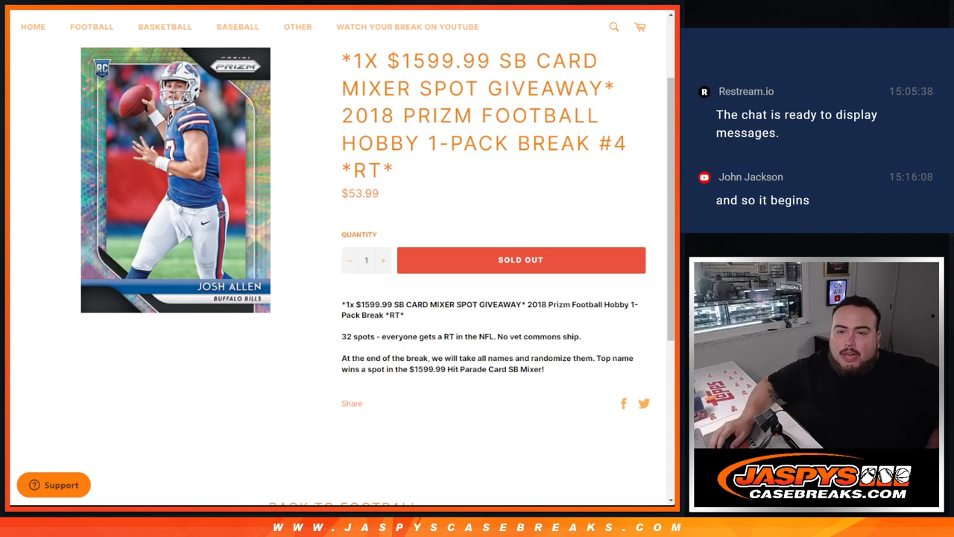
# - Highlight the opening of the Jaspys Case Breaks mixer spot giveaway title
pyautogui.moveTo(341, 61); pyautogui.dragTo(600, 61)
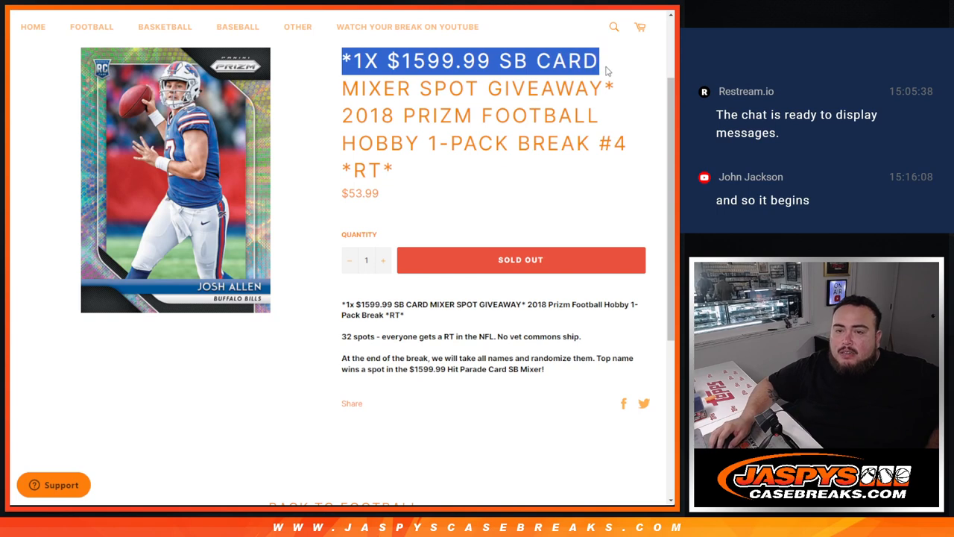
pyautogui.moveTo(575, 112)
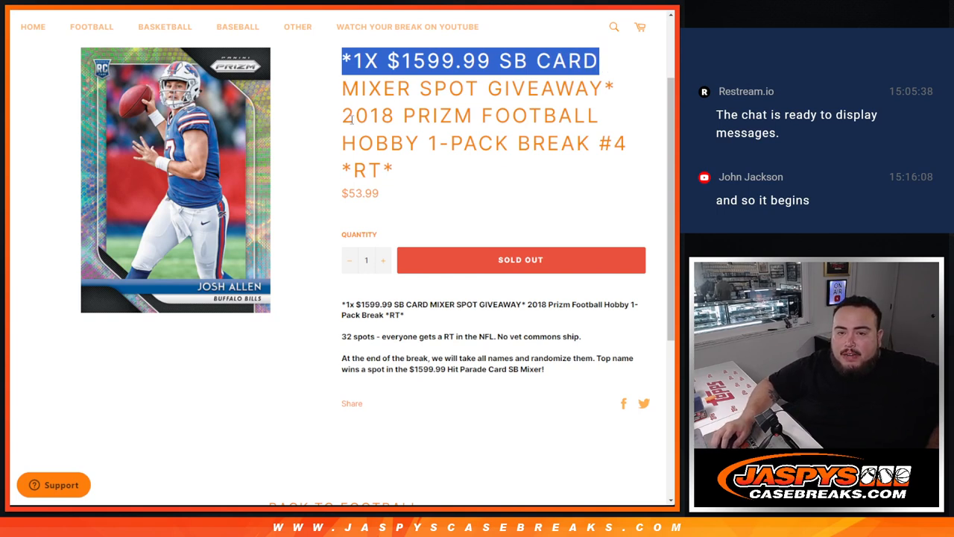
pyautogui.moveTo(350, 115); pyautogui.dragTo(630, 143)
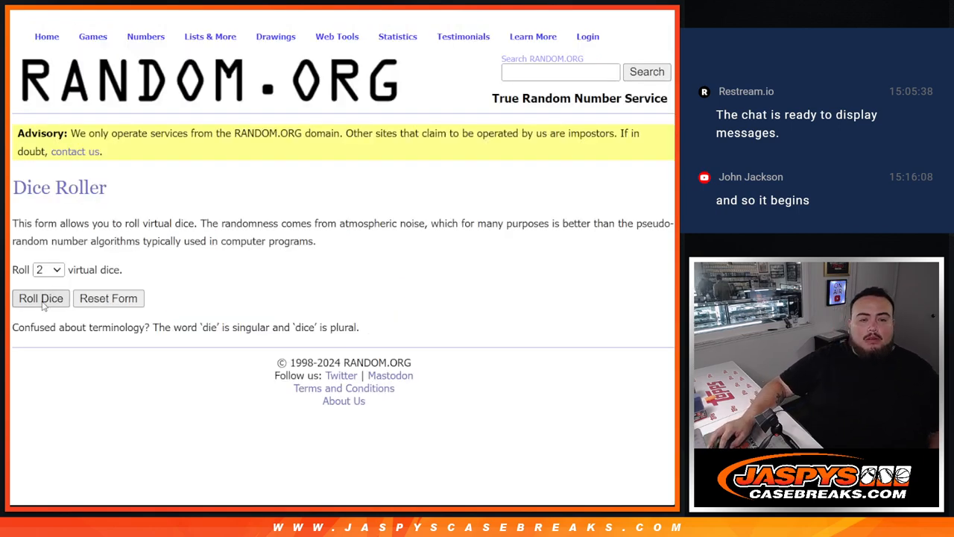
# - Show the randomized 32-name participant list and reshuffle it twice more
pyautogui.click(40, 298)
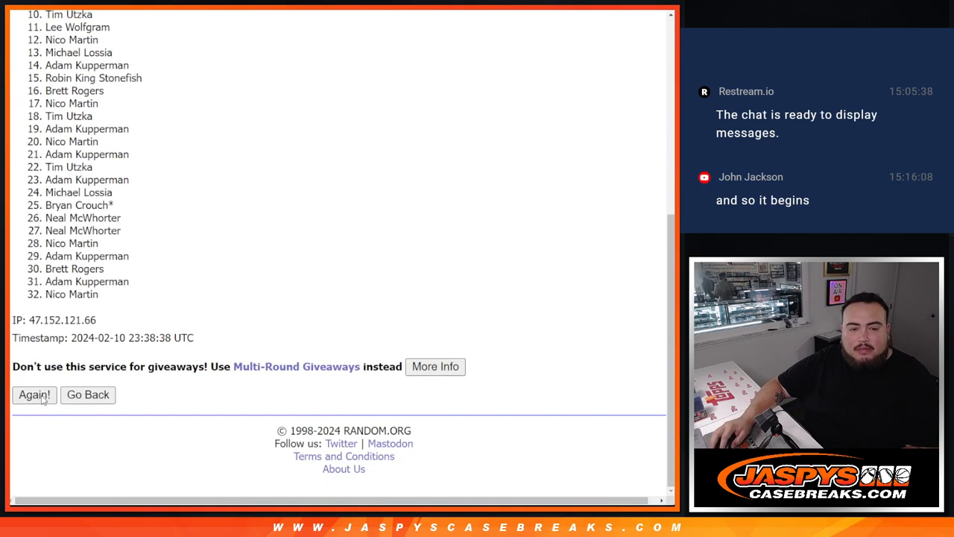
pyautogui.click(34, 395)
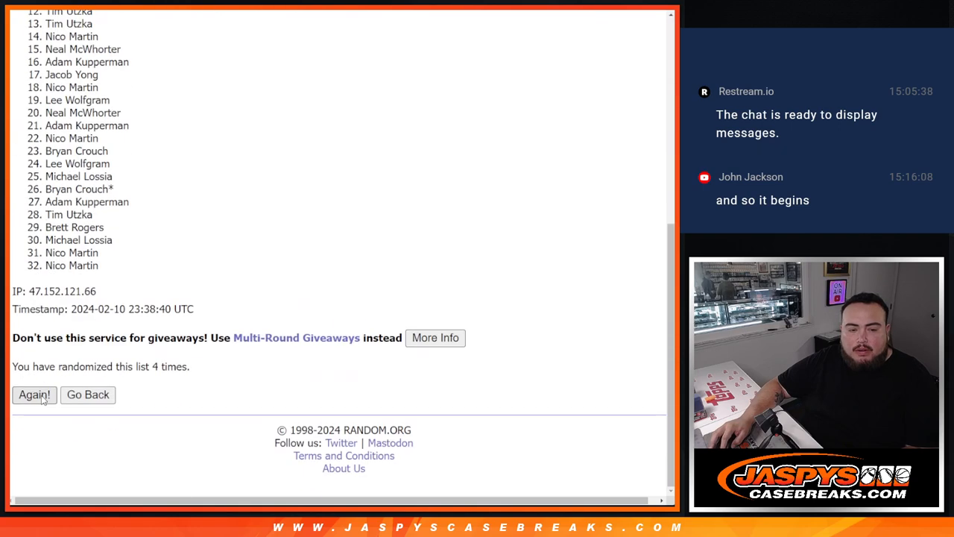
pyautogui.click(34, 394)
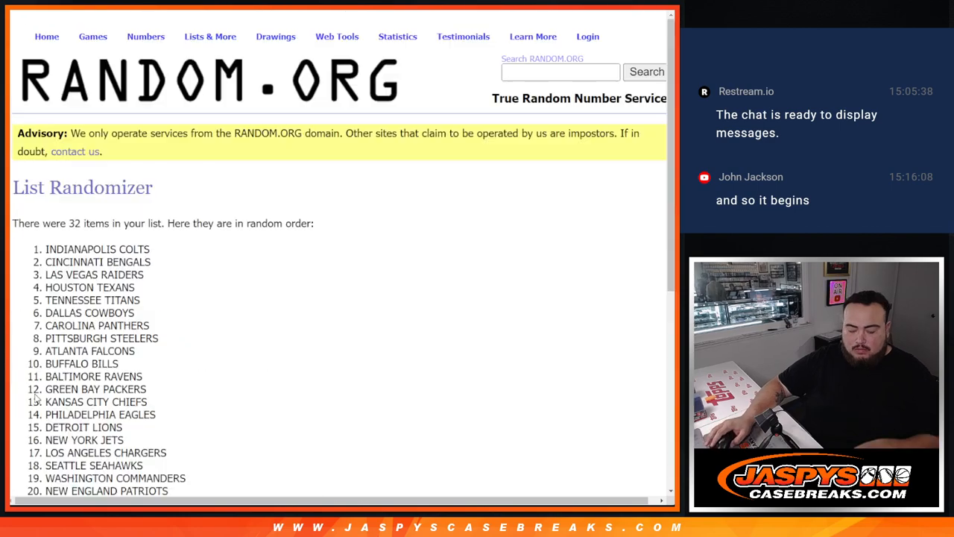
# - Reshuffle the randomized 32 NFL team list three more times
pyautogui.click(34, 394)
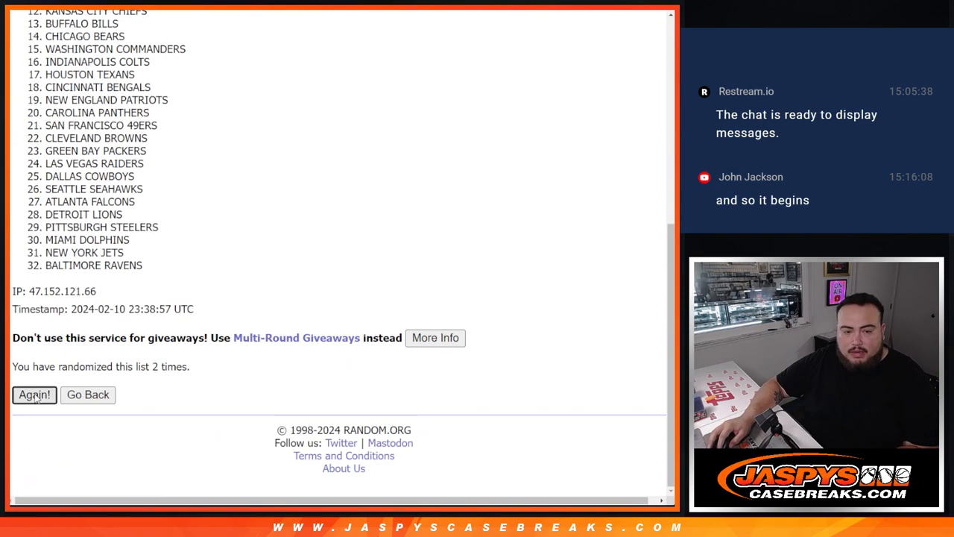
pyautogui.click(34, 395)
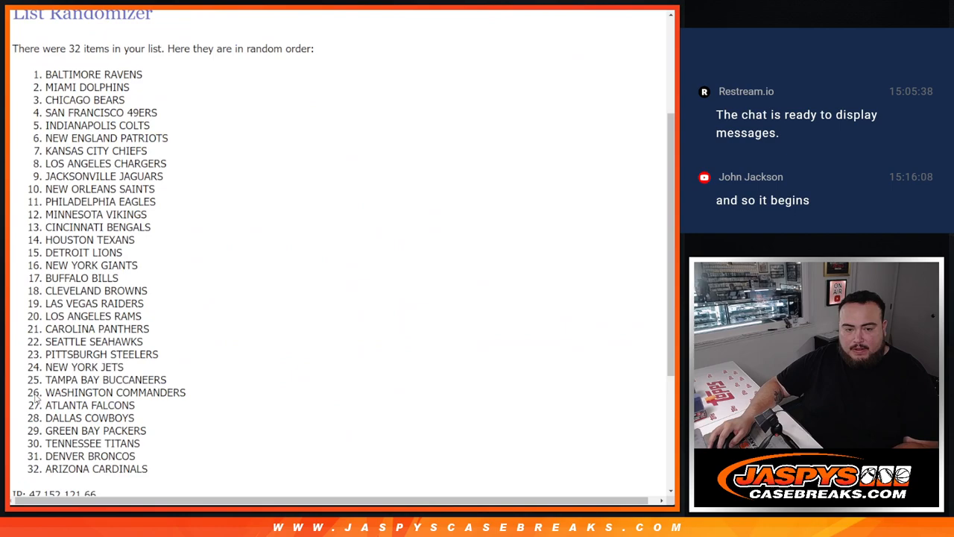
pyautogui.click(34, 394)
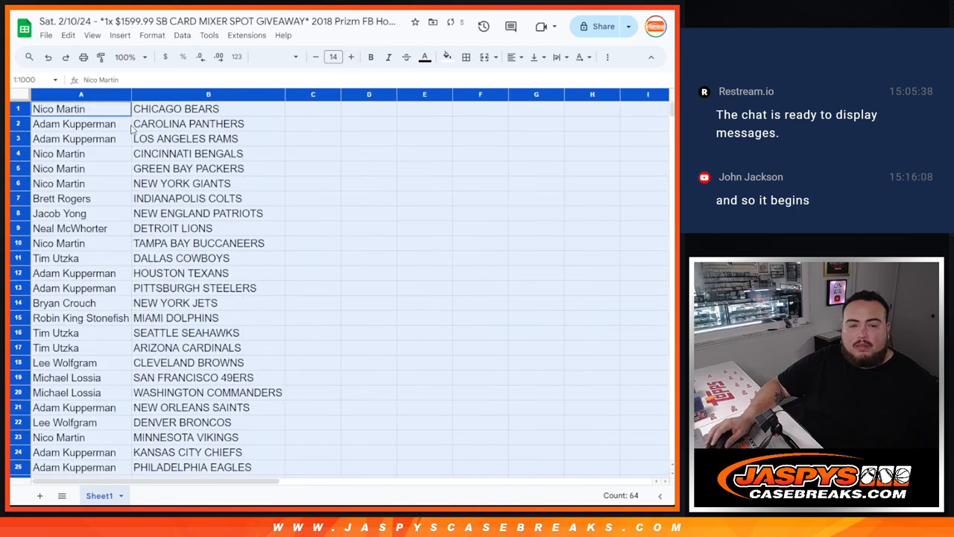
# - Sort the name-team pairing sheet A to Z by the column B team names
pyautogui.click(184, 139)
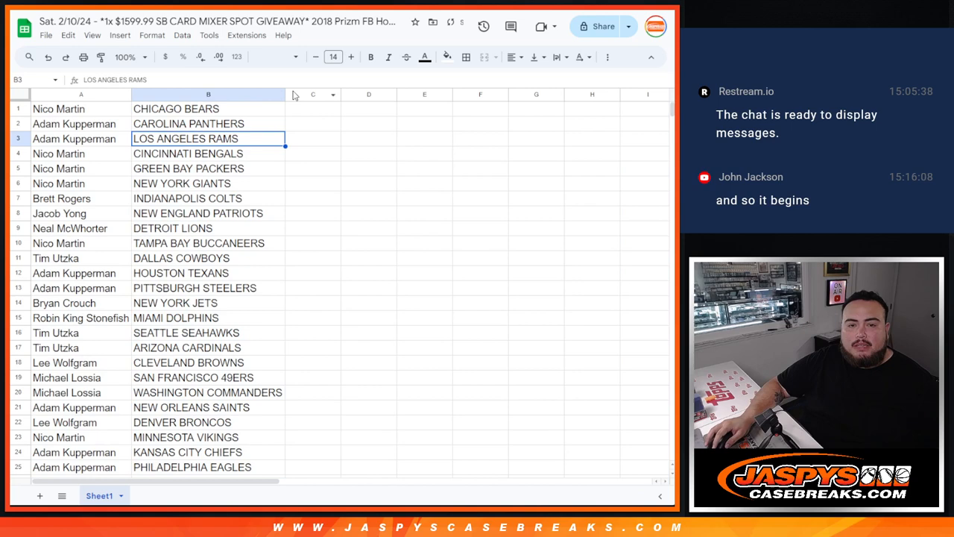
pyautogui.rightClick(208, 108)
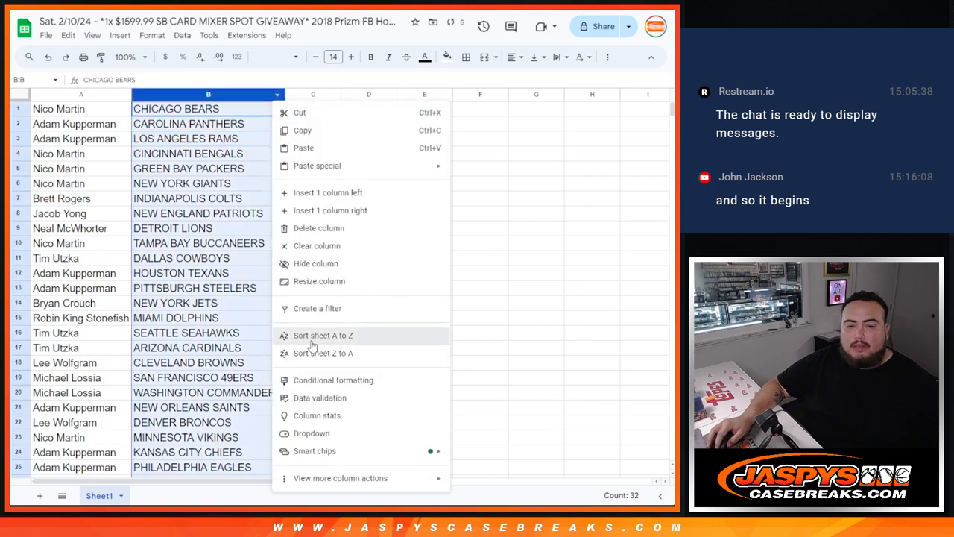
pyautogui.click(322, 334)
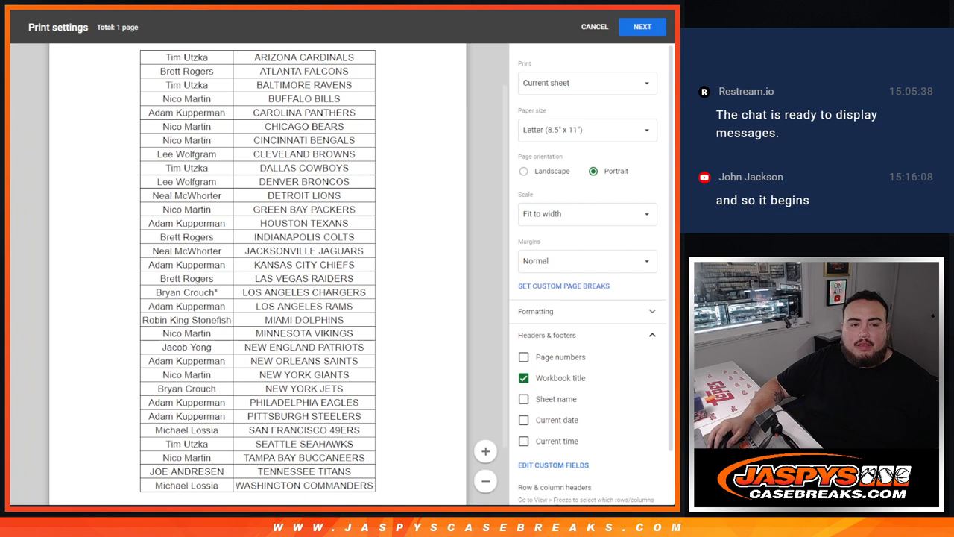
pyautogui.moveTo(255, 366)
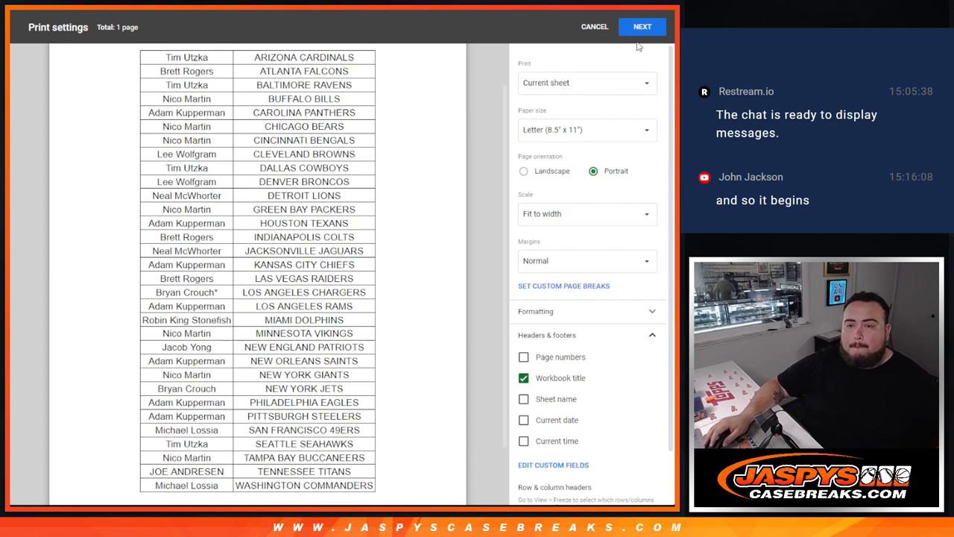
# - Continue from Print settings to print the sorted name and team sheet
pyautogui.click(642, 27)
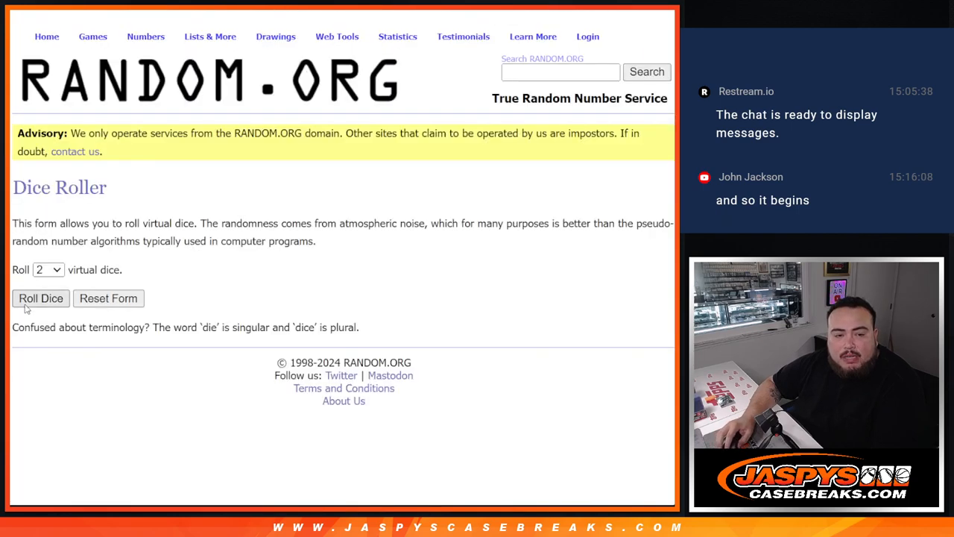
pyautogui.click(40, 298)
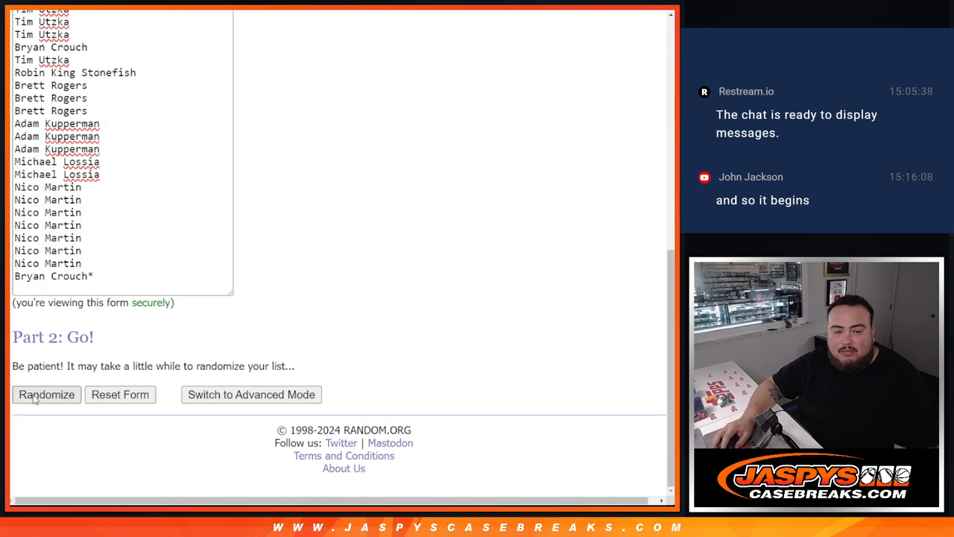
pyautogui.click(46, 394)
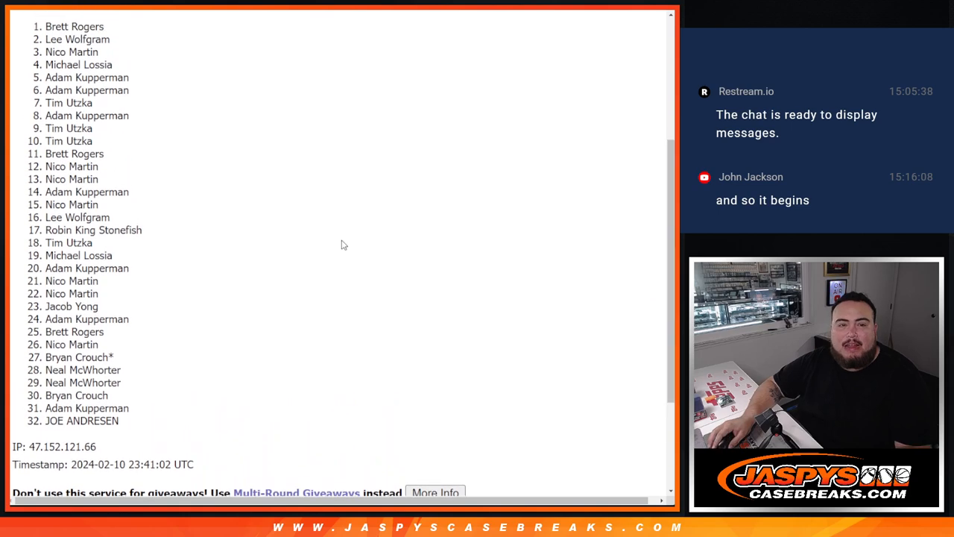
pyautogui.scroll(3)
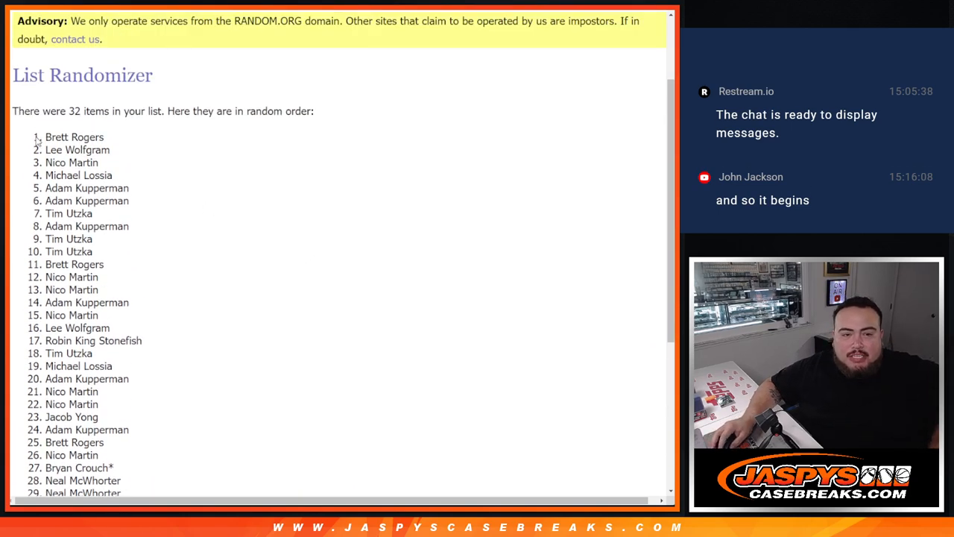
pyautogui.scroll(-3)
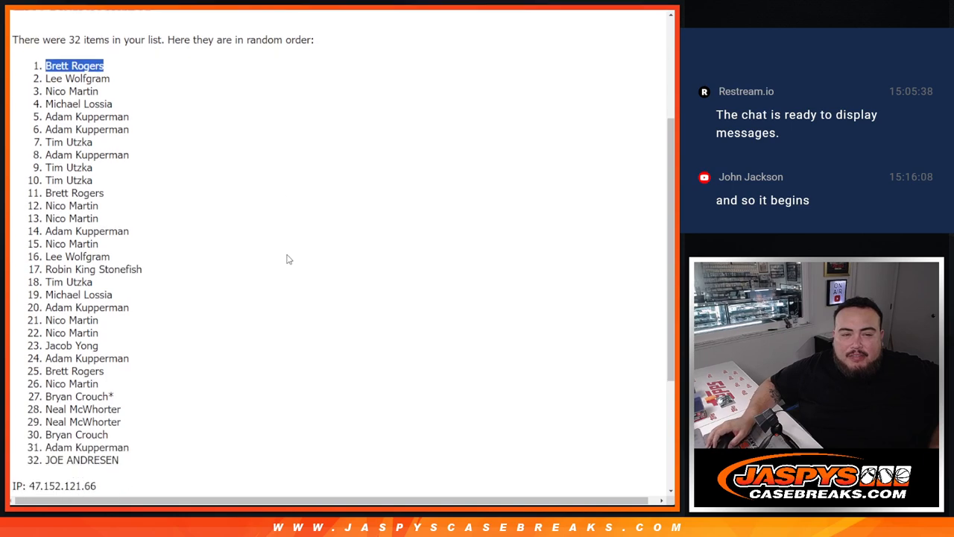
pyautogui.scroll(3)
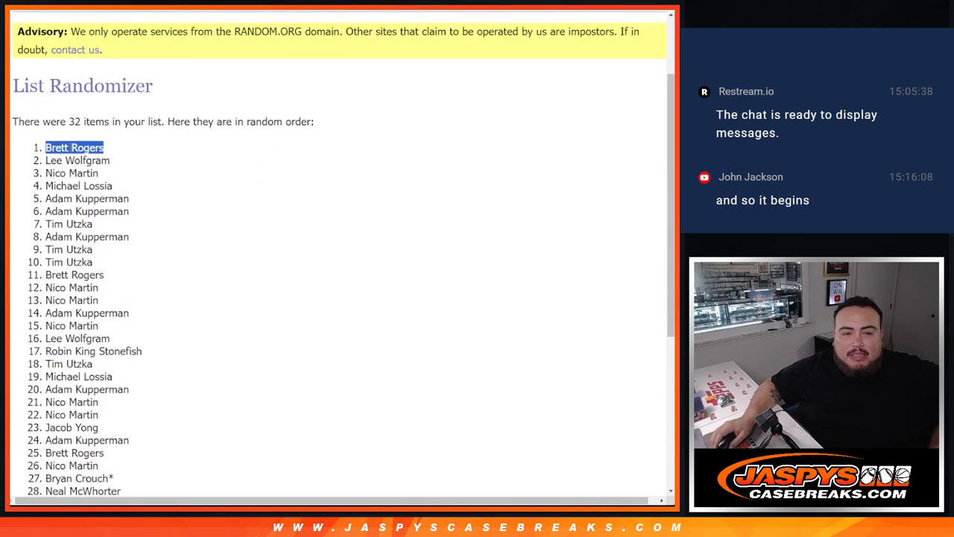